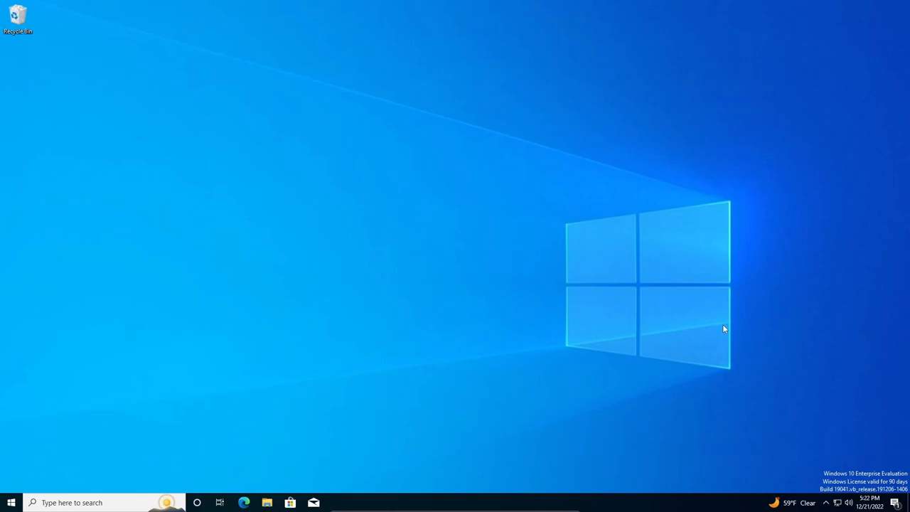
mouse_move(4, 458)
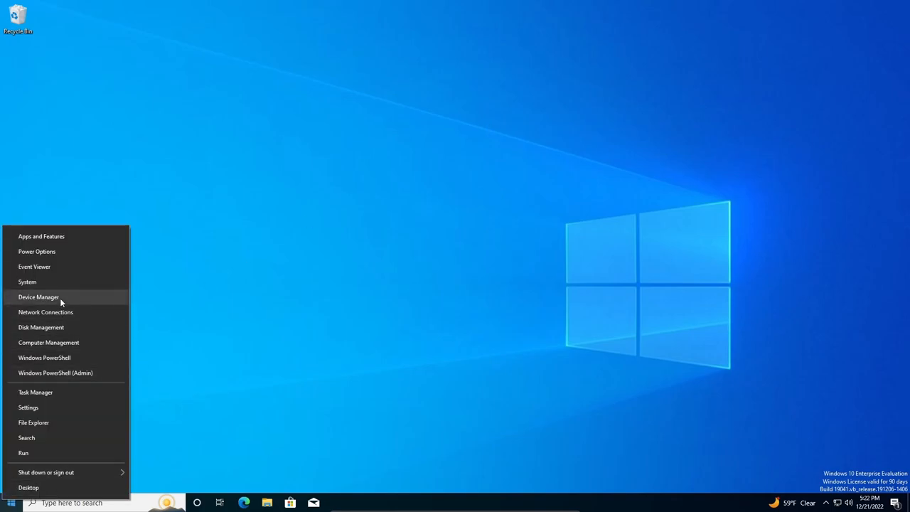
Step: Show the Standard SATA AHCI Controller's Driver details under IDE ATA/ATAPI controllers in Device Manager
left_click(38, 296)
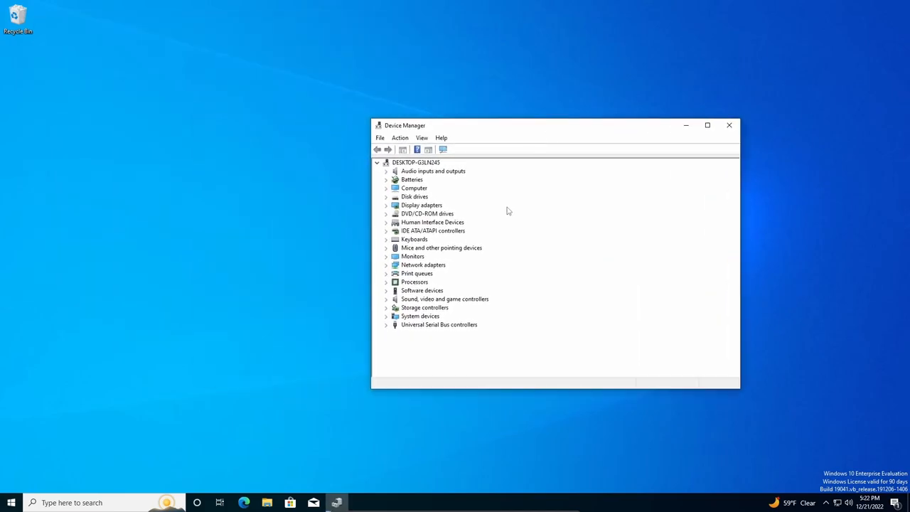
mouse_move(383, 236)
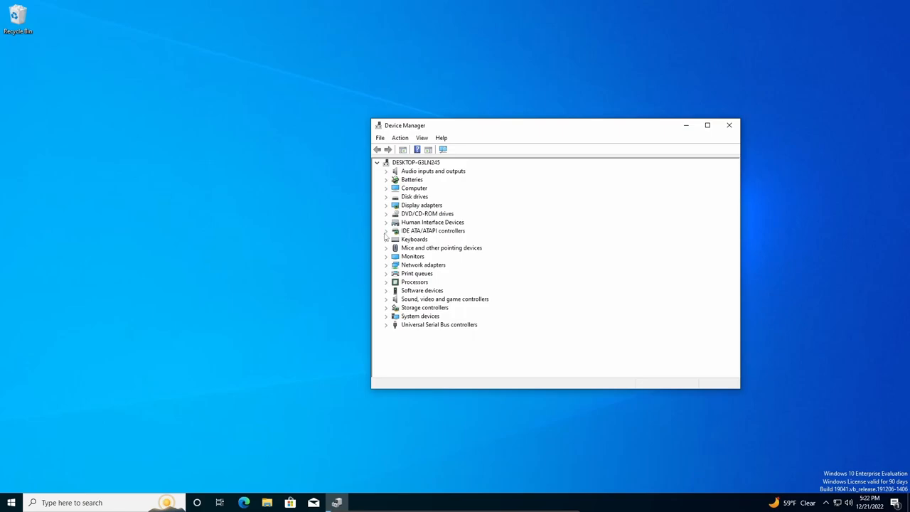
left_click(386, 231)
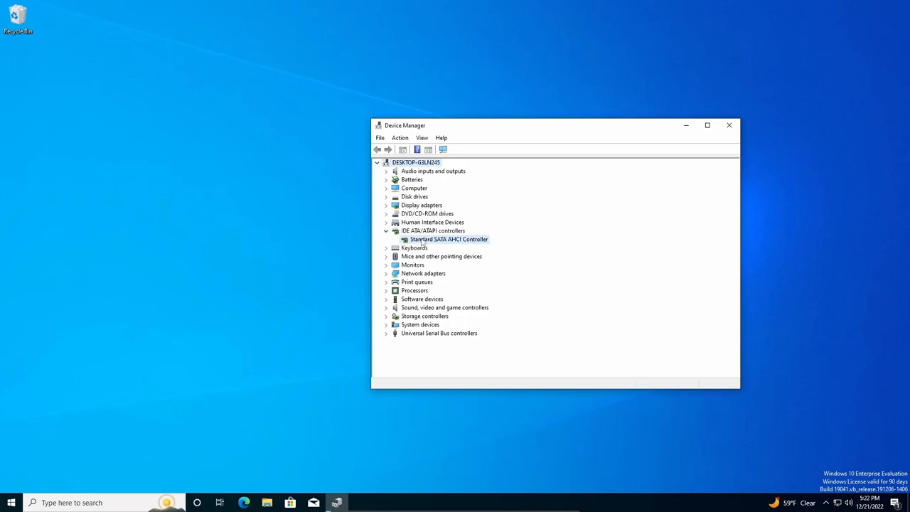
right_click(448, 239)
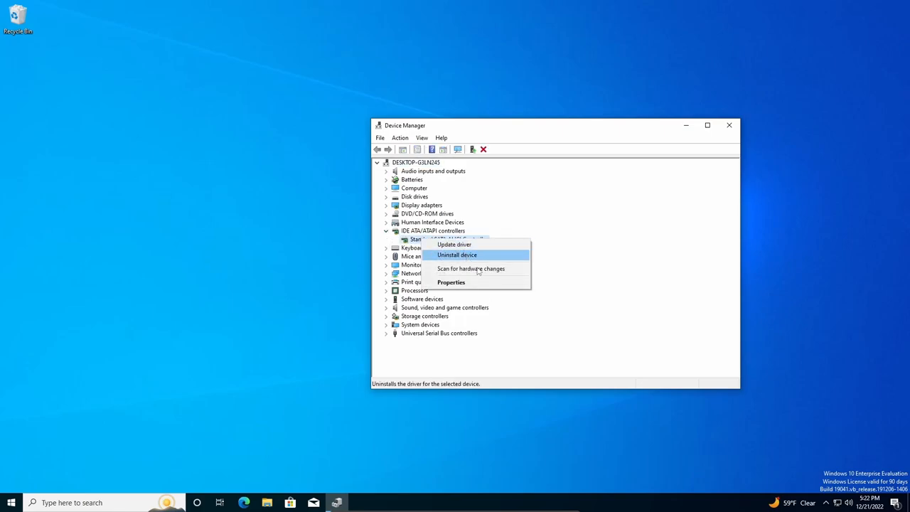
left_click(451, 282)
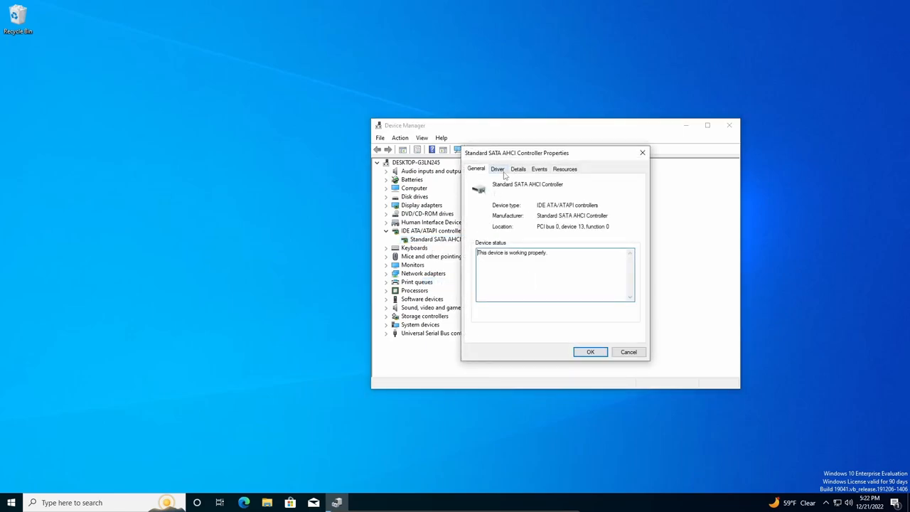
left_click(497, 169)
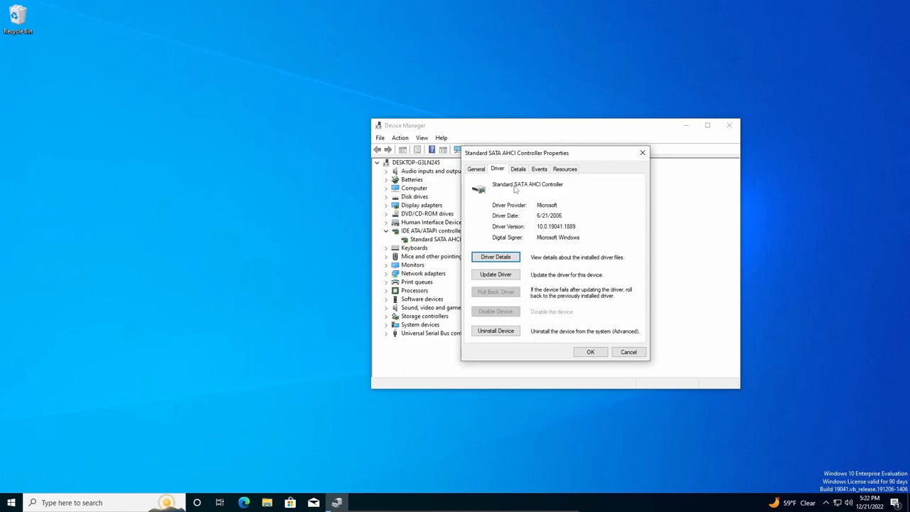
left_click(495, 257)
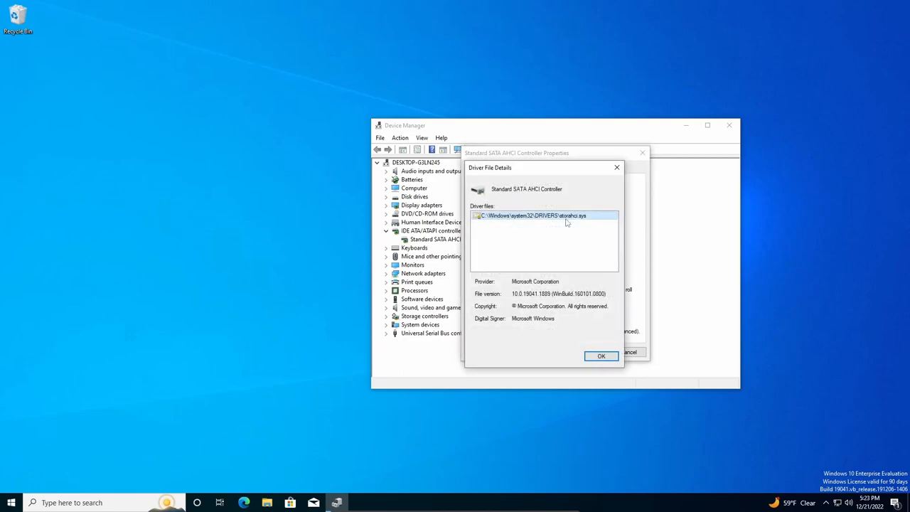
mouse_move(573, 226)
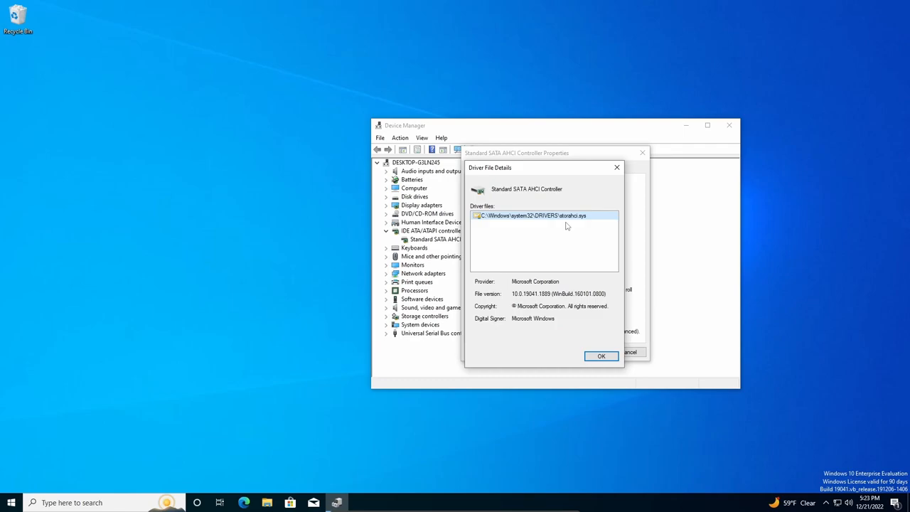
left_click(601, 356)
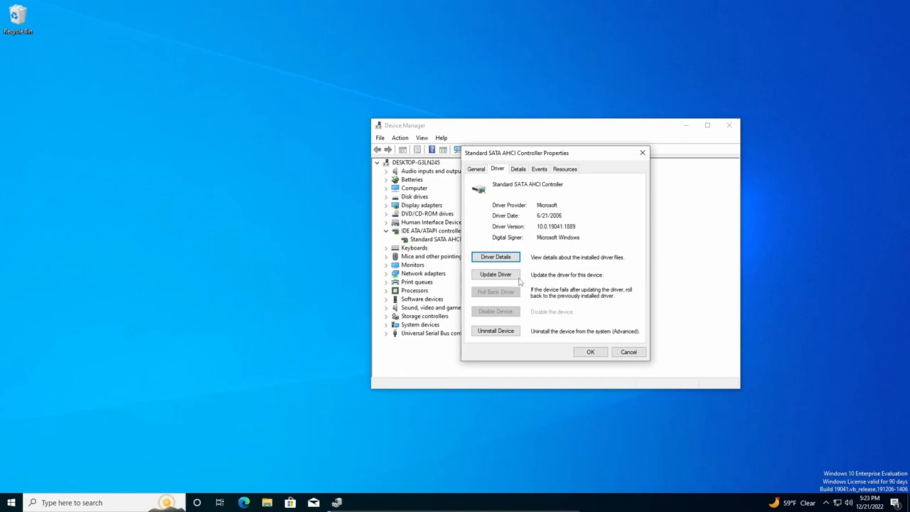
left_click(494, 275)
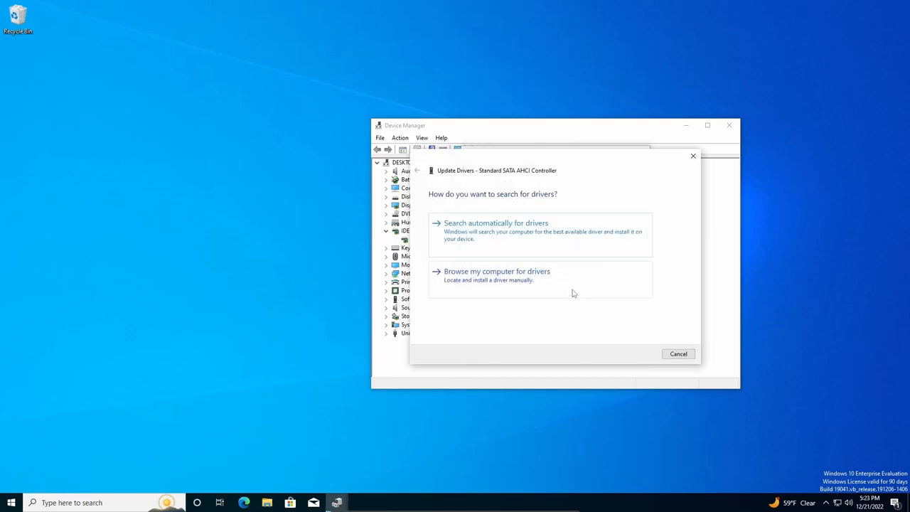
mouse_move(550, 283)
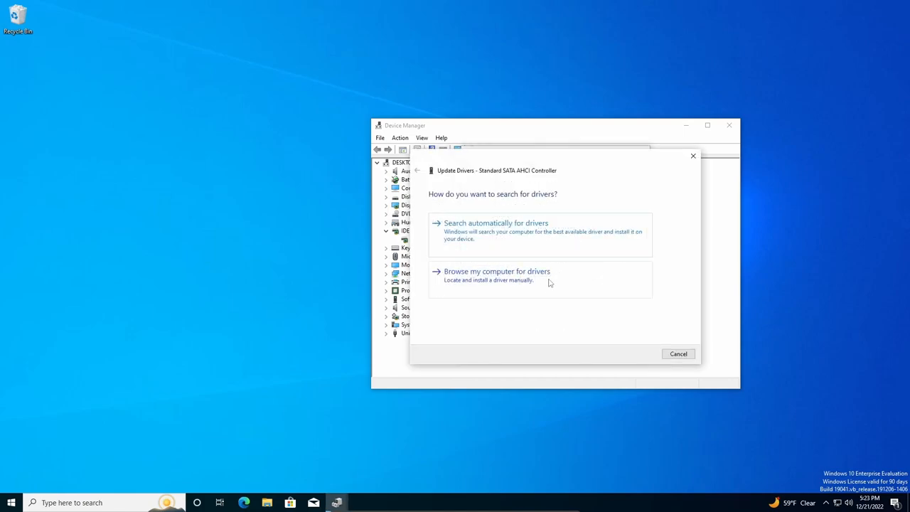
left_click(496, 275)
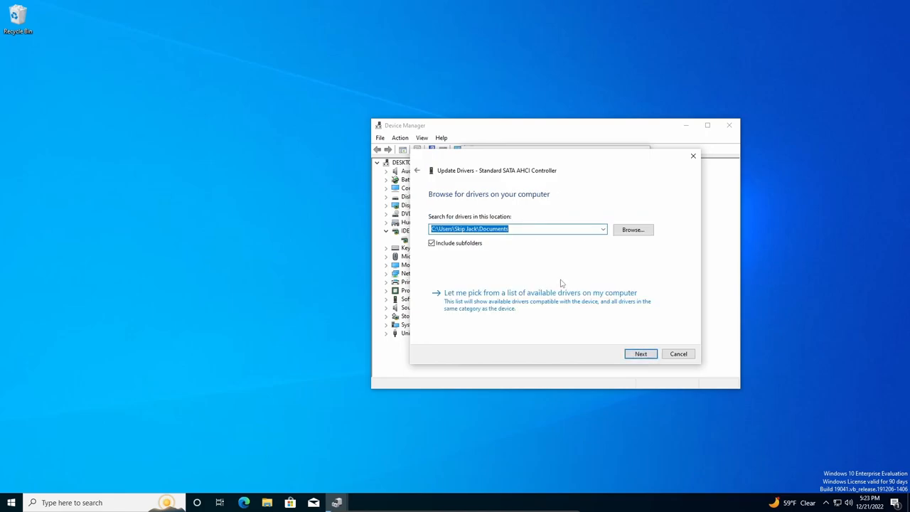
mouse_move(459, 304)
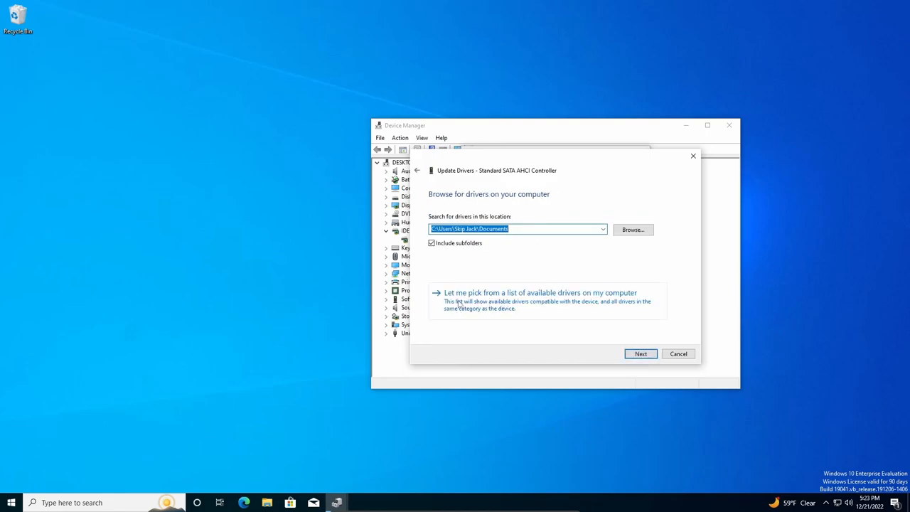
left_click(640, 353)
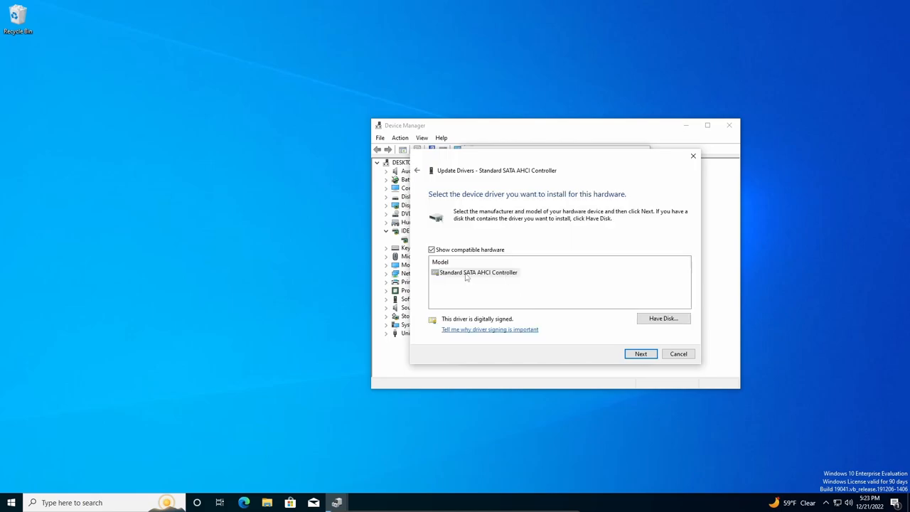
mouse_move(508, 280)
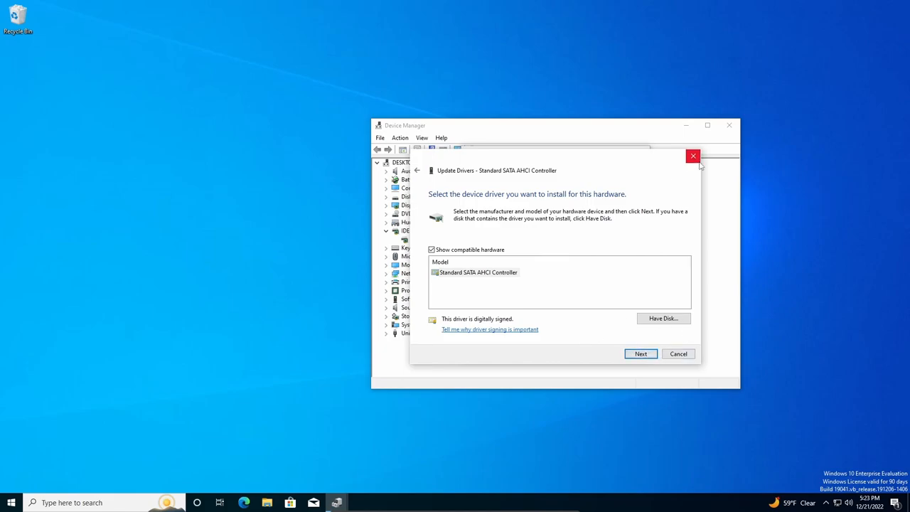
left_click(693, 155)
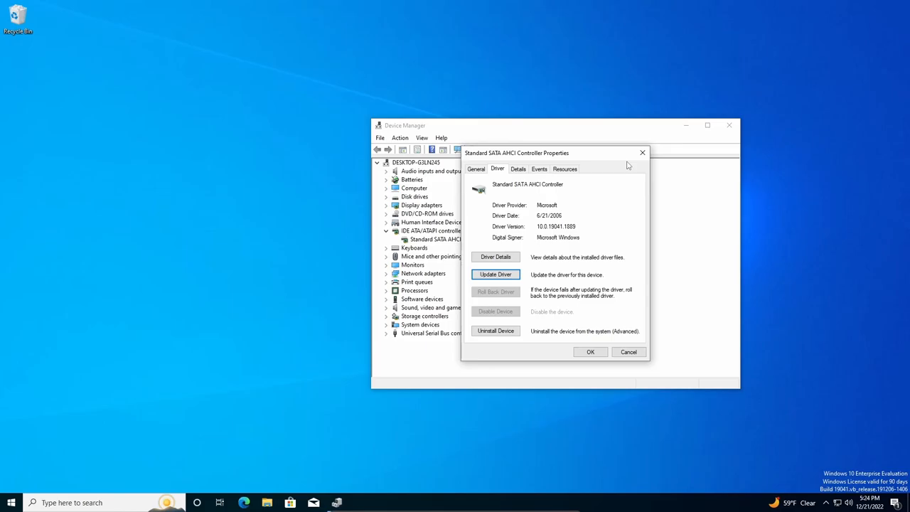